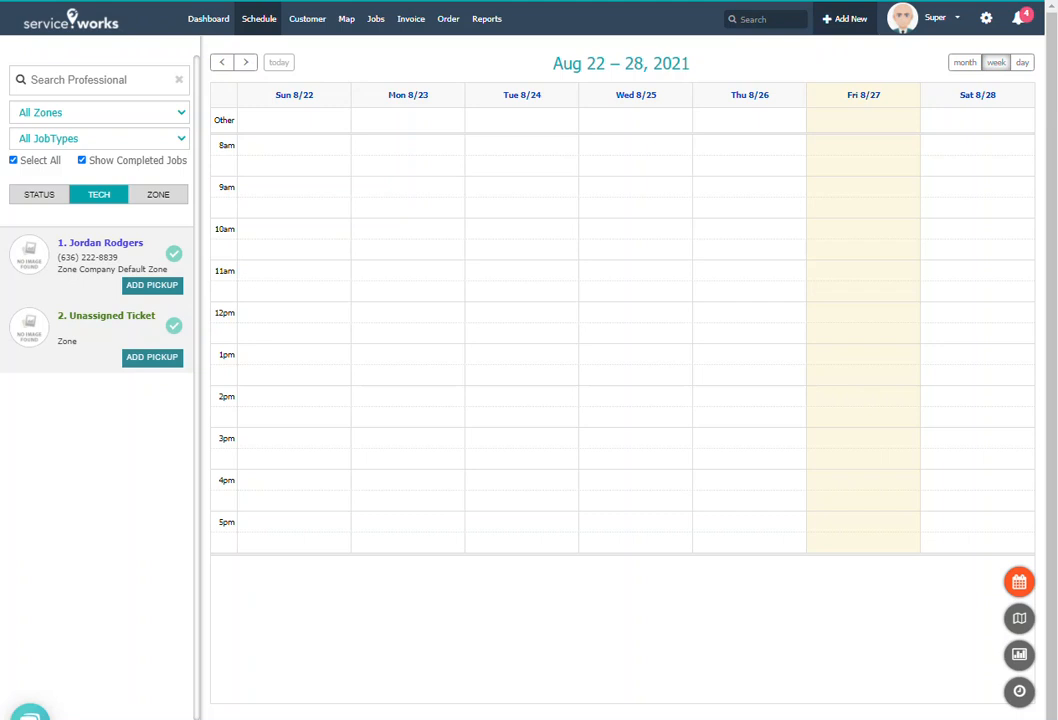
mouse_move(986, 18)
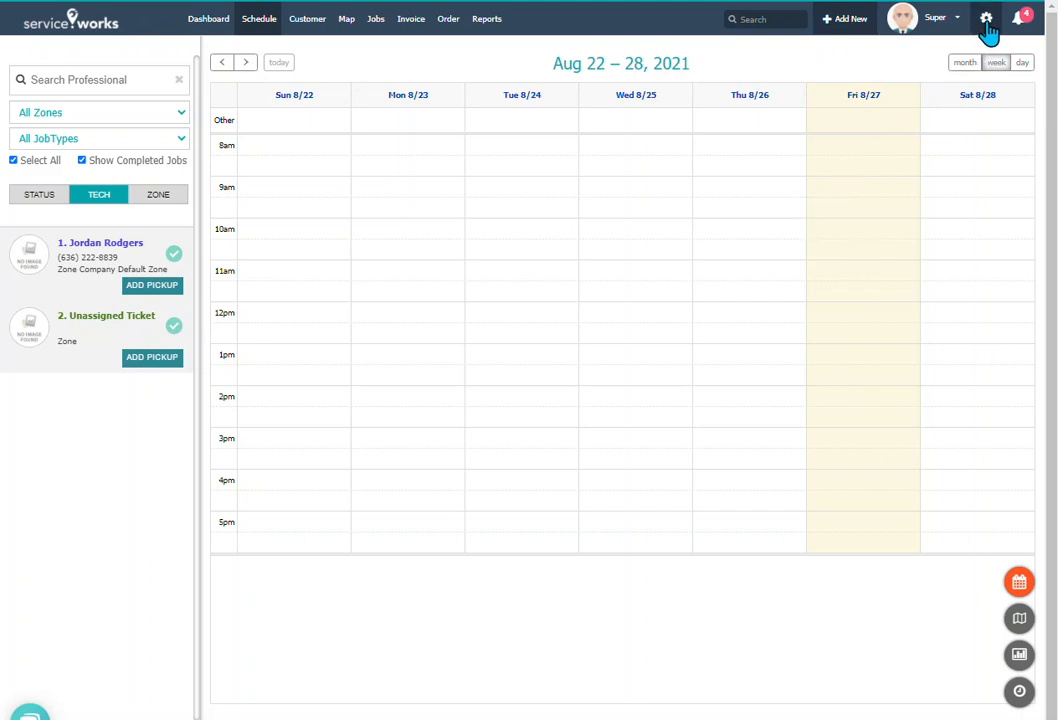
Open the company configuration settings from the top-bar gear.
click(984, 18)
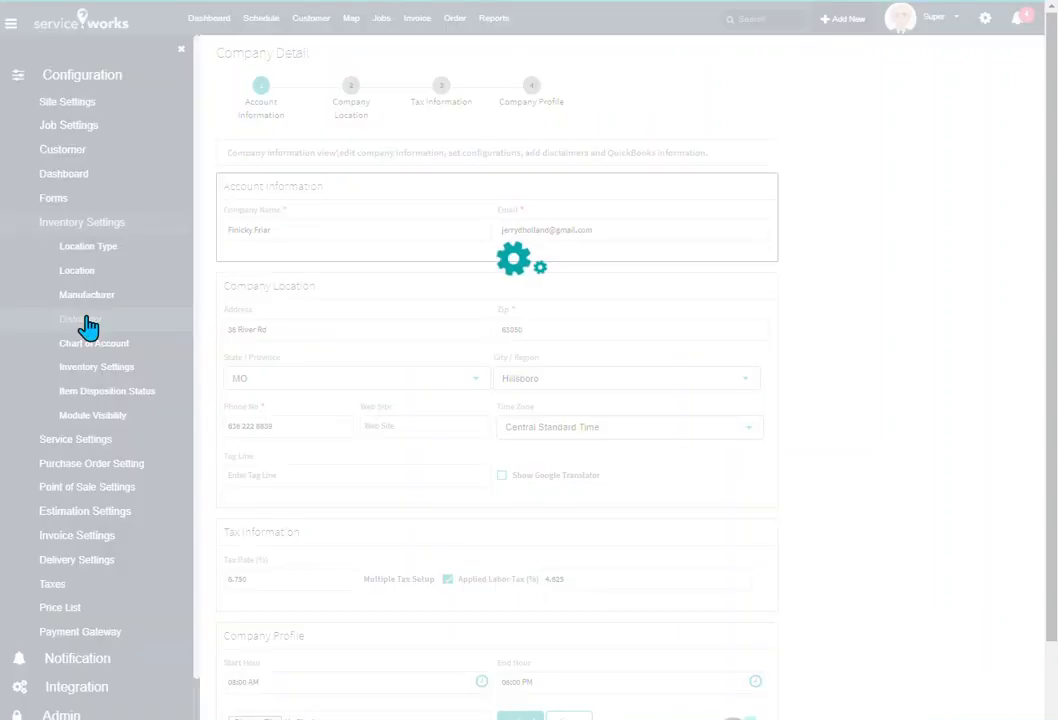
Open the Distributor list under Inventory Settings, showing only the Default Distributor.
click(80, 318)
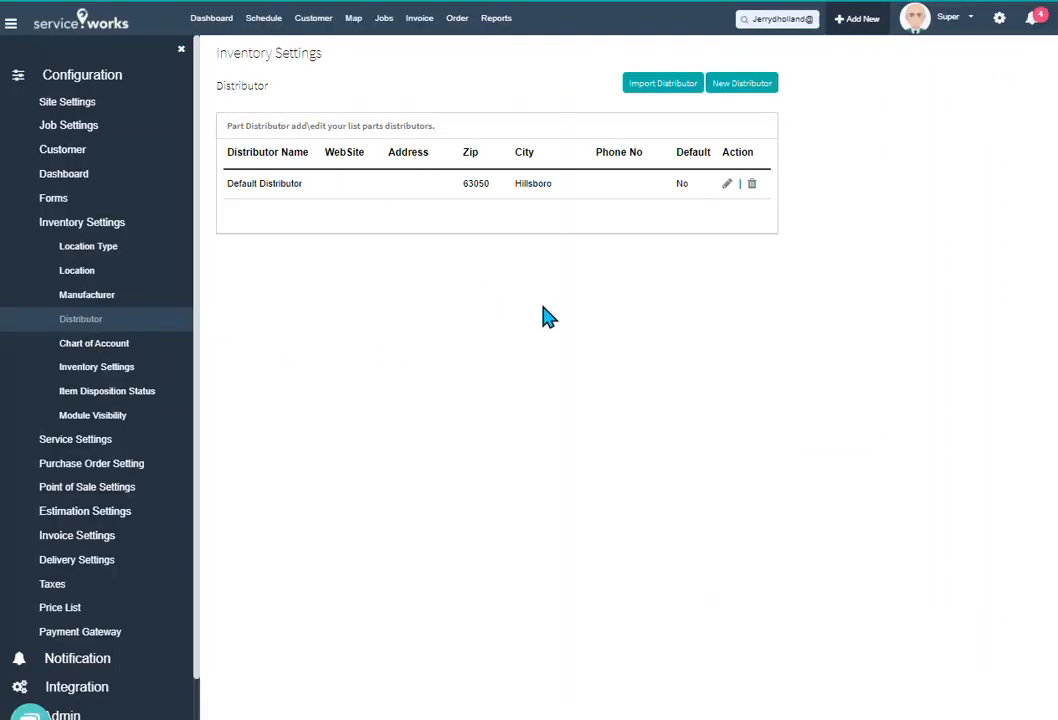
mouse_move(620, 384)
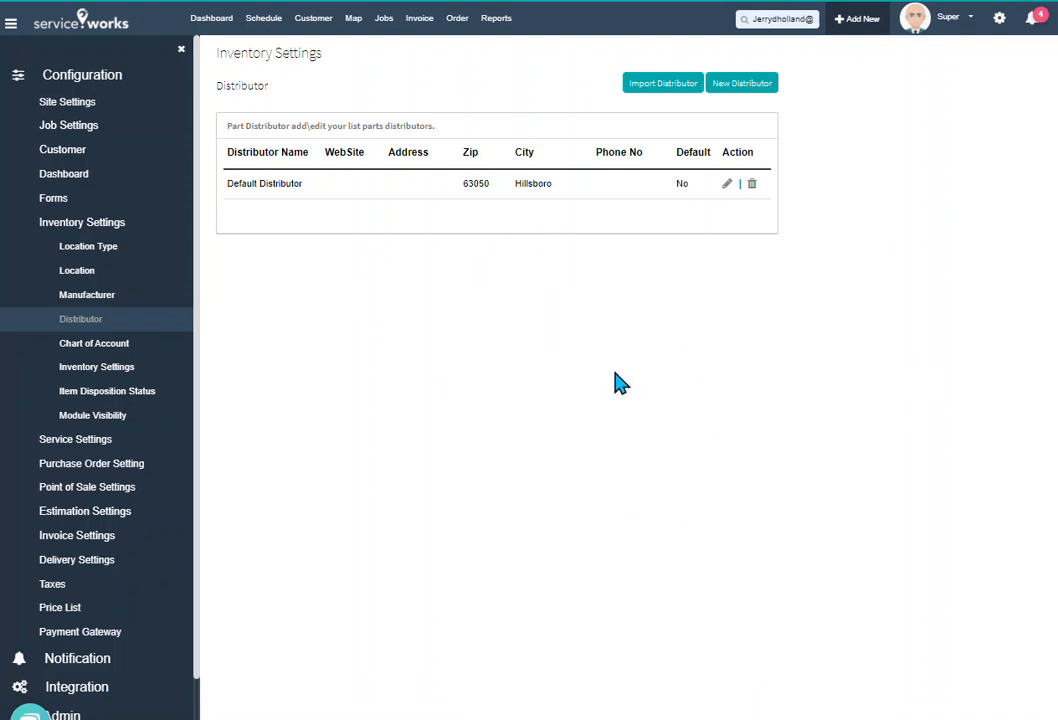
mouse_move(636, 404)
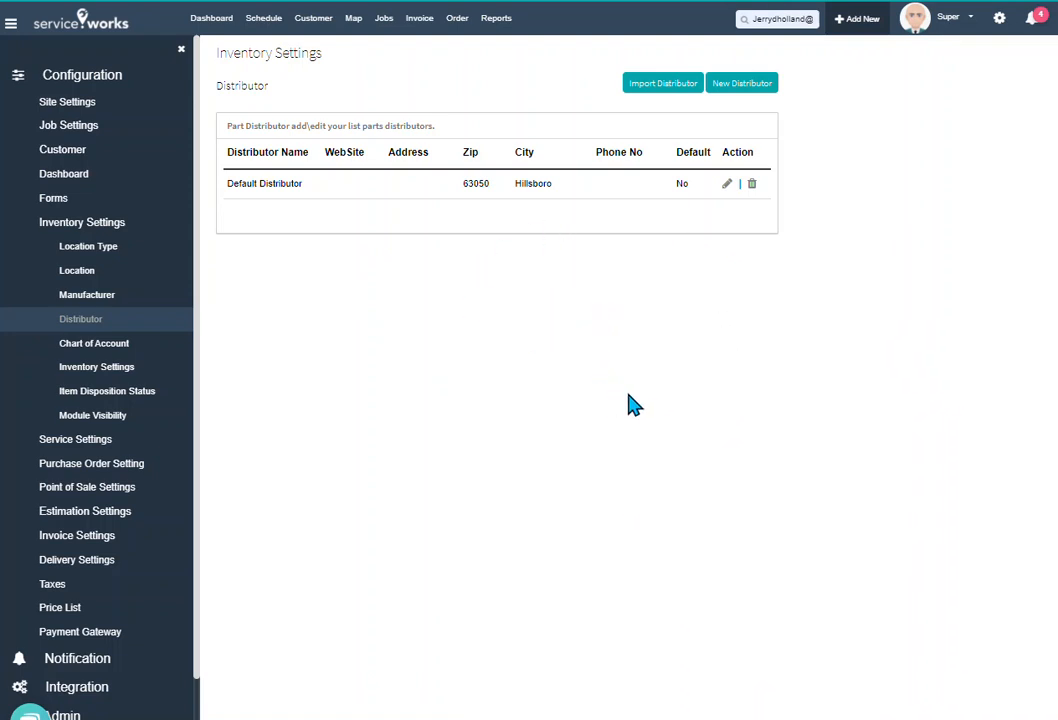
mouse_move(448, 284)
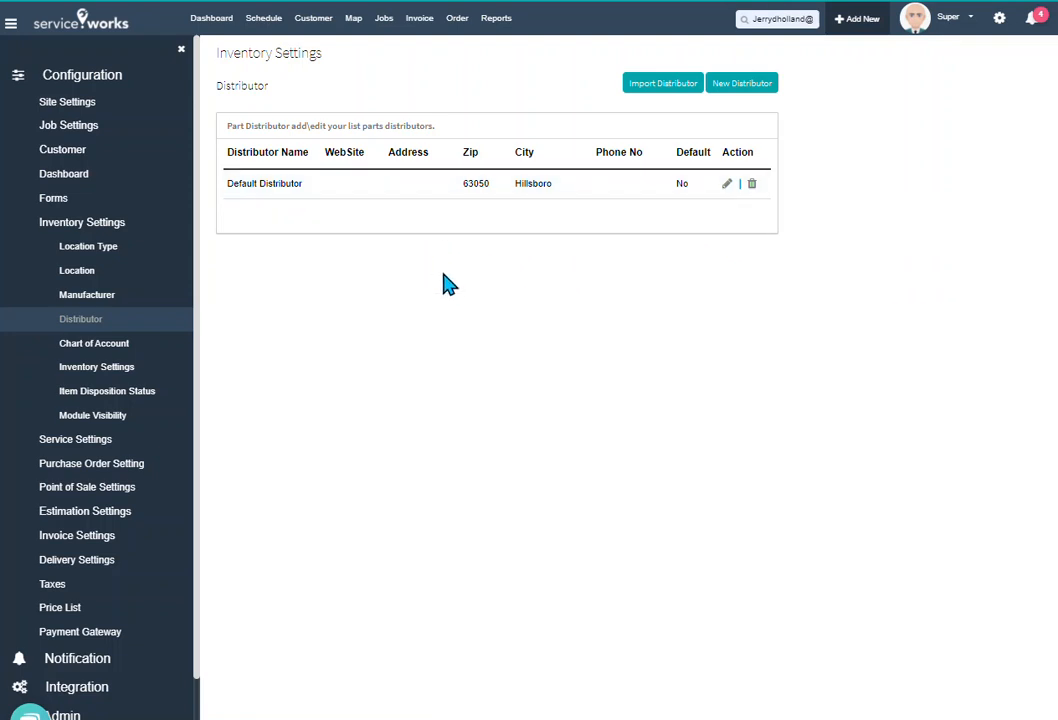
mouse_move(700, 418)
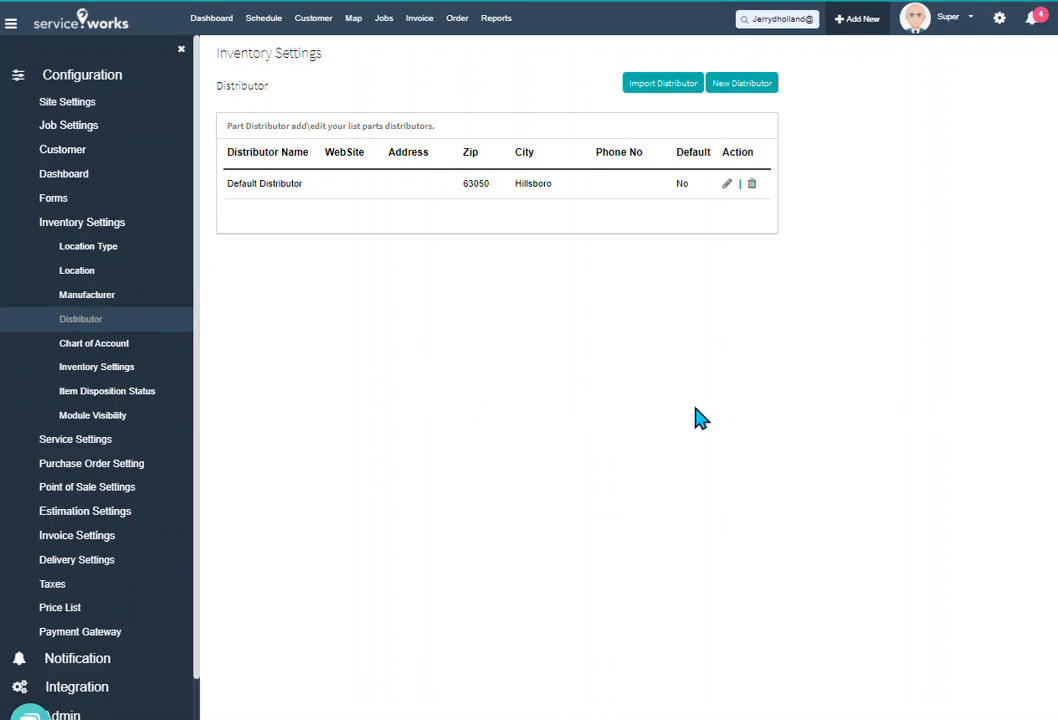
mouse_move(664, 96)
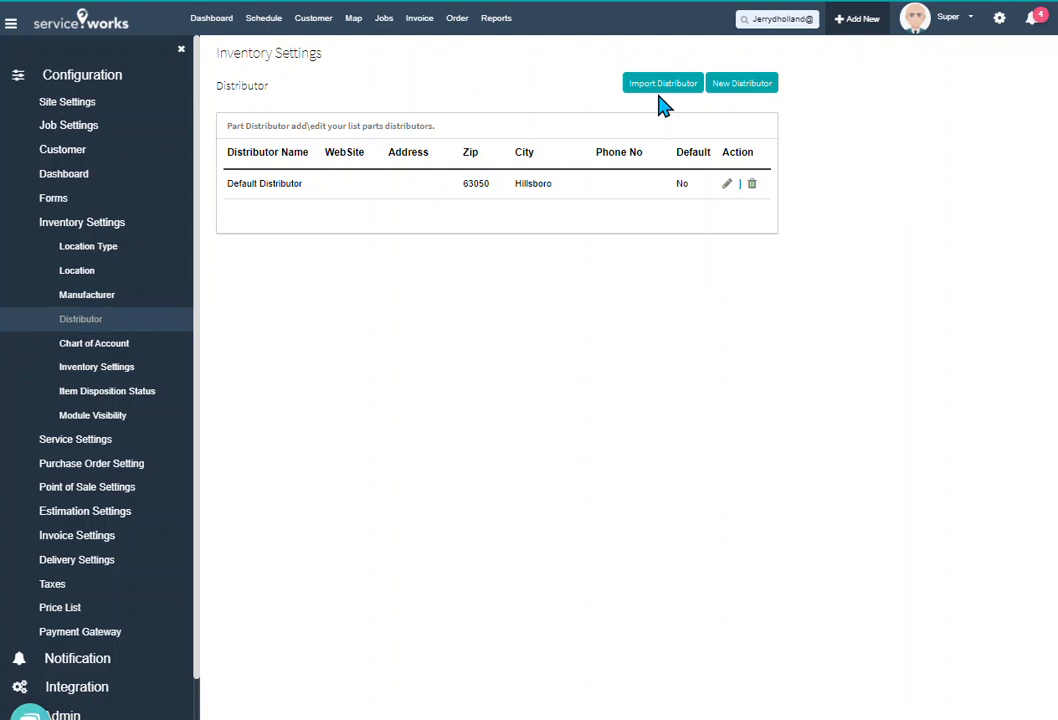
mouse_move(660, 90)
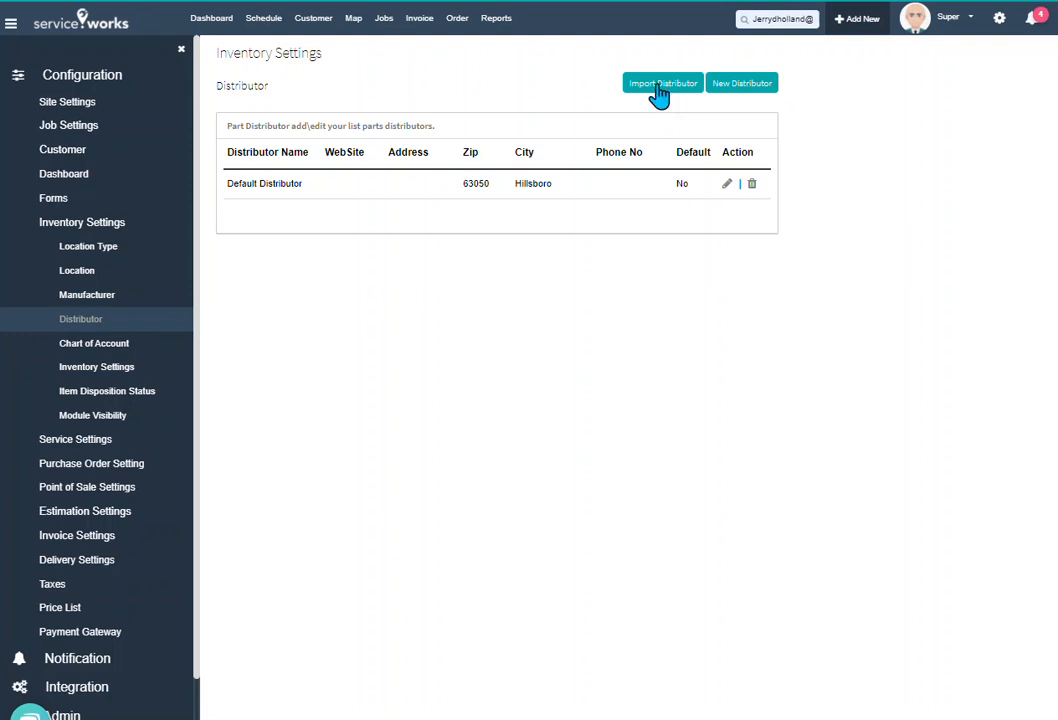
mouse_move(644, 118)
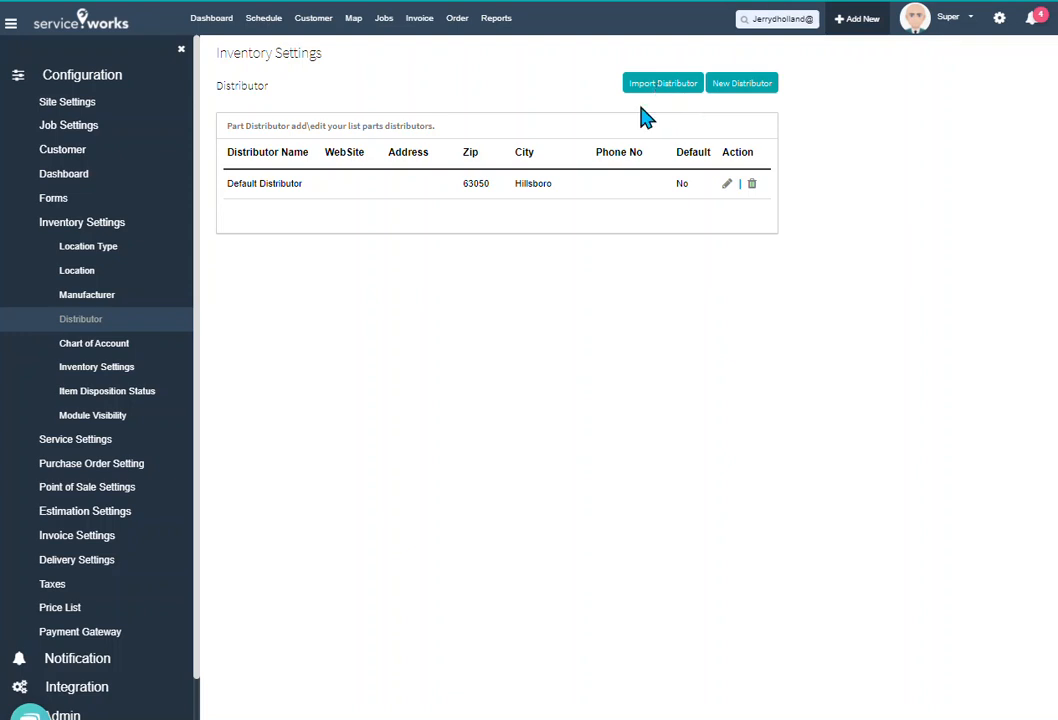
mouse_move(864, 94)
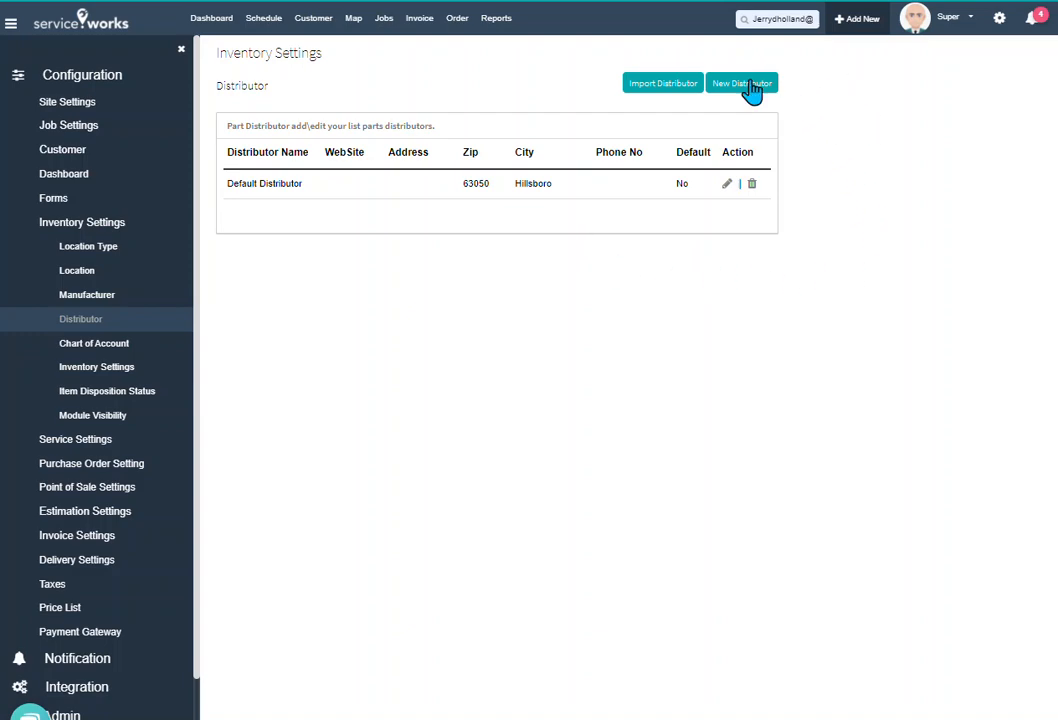
Review the New Distributor form, close it unsaved, then view the Inventory Settings options with Auto Tracking enabled.
click(740, 84)
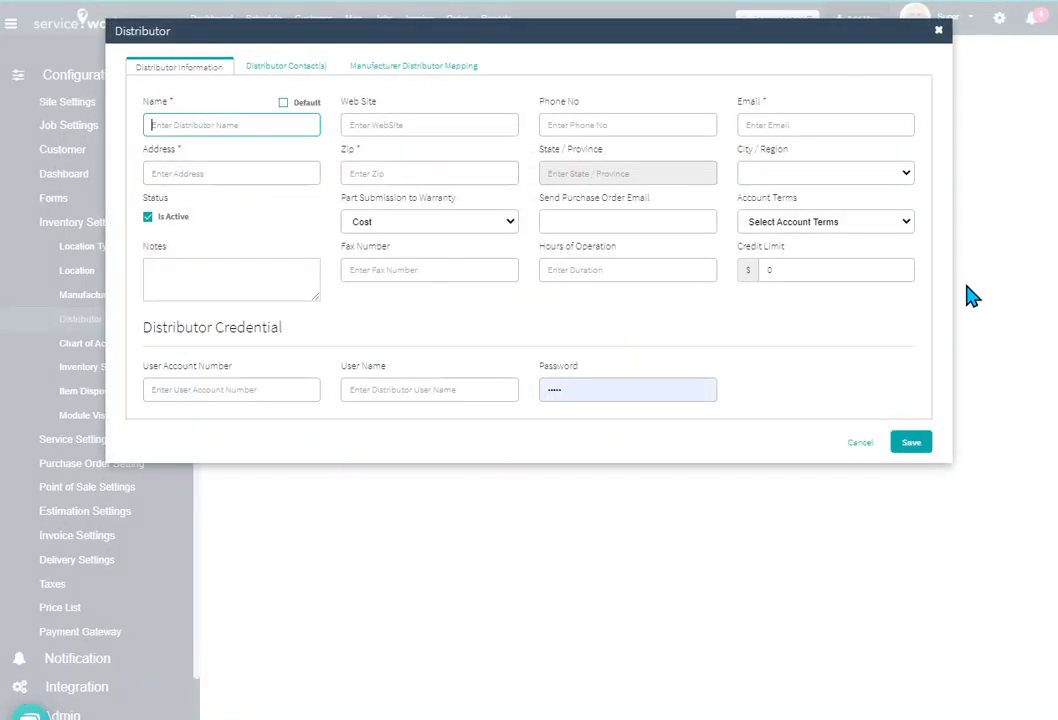
mouse_move(402, 124)
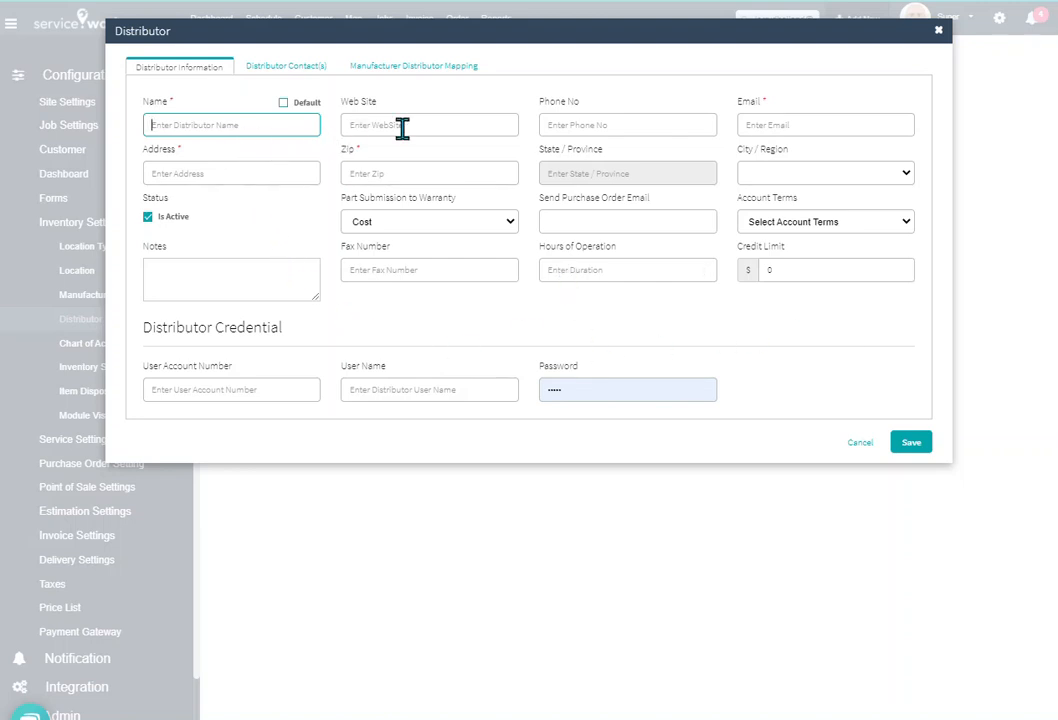
mouse_move(412, 262)
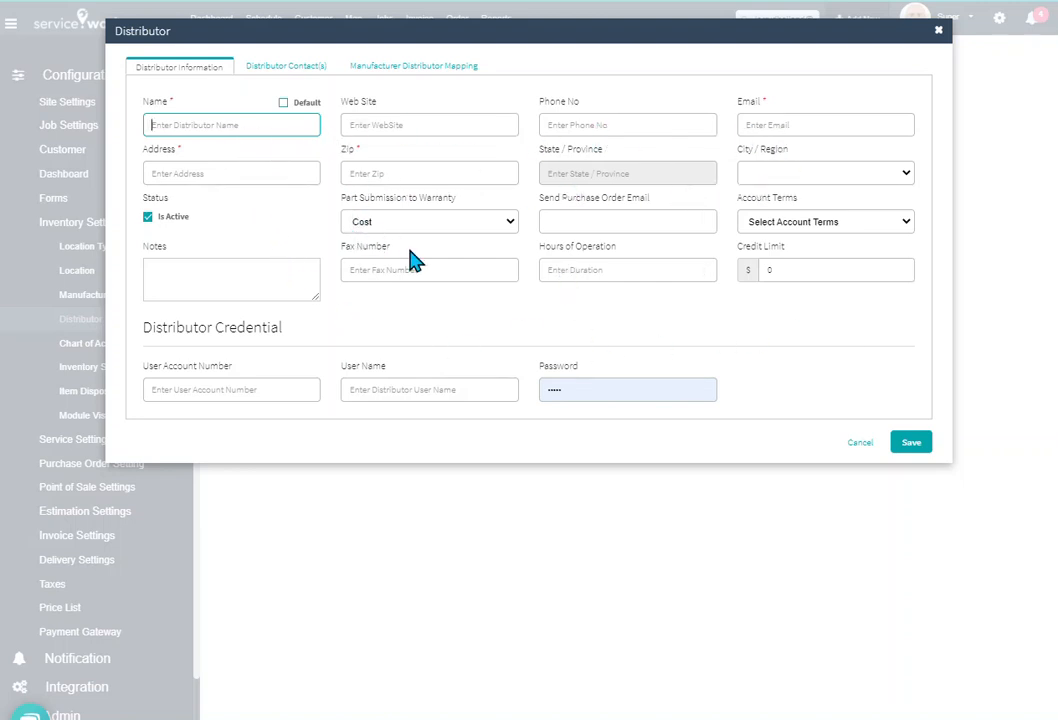
mouse_move(296, 342)
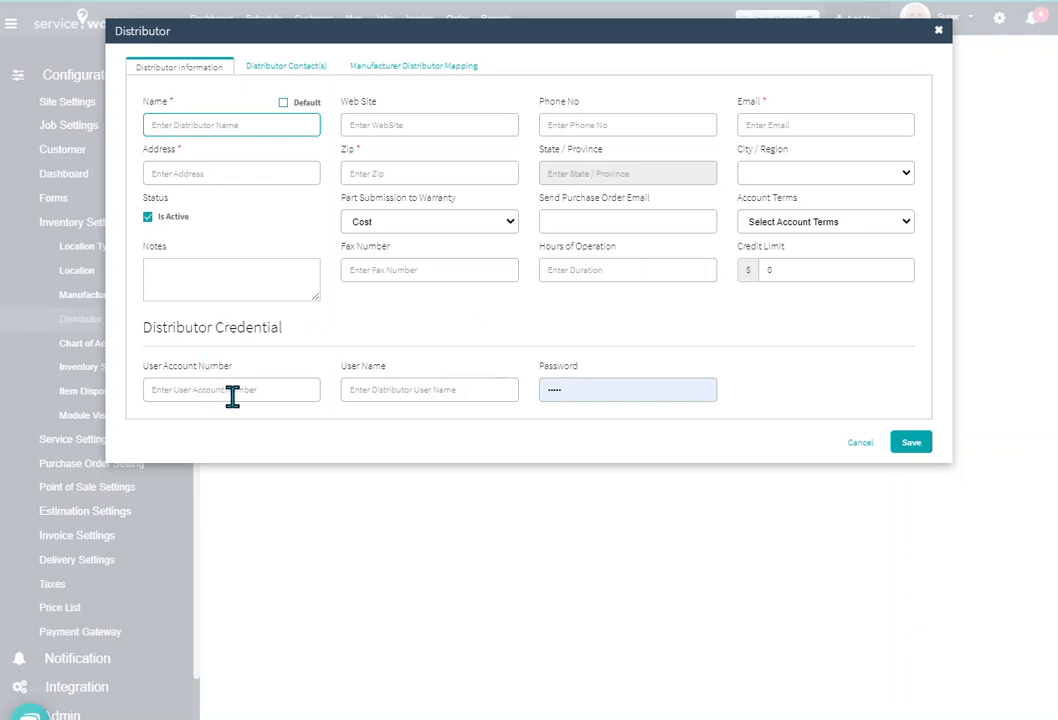
mouse_move(384, 396)
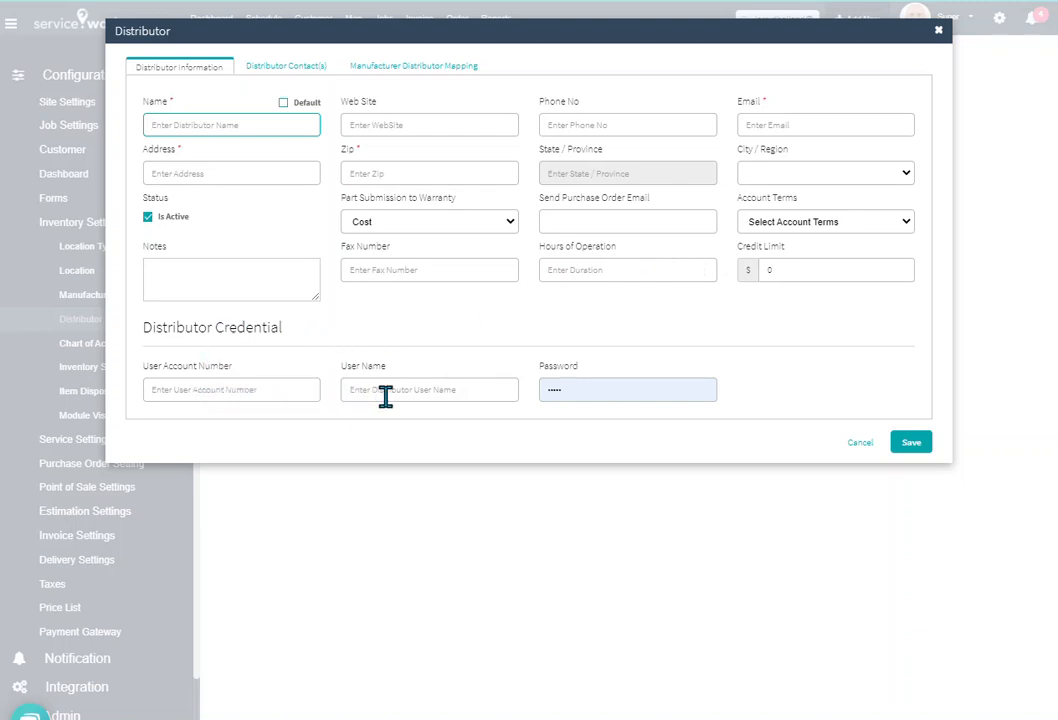
mouse_move(572, 412)
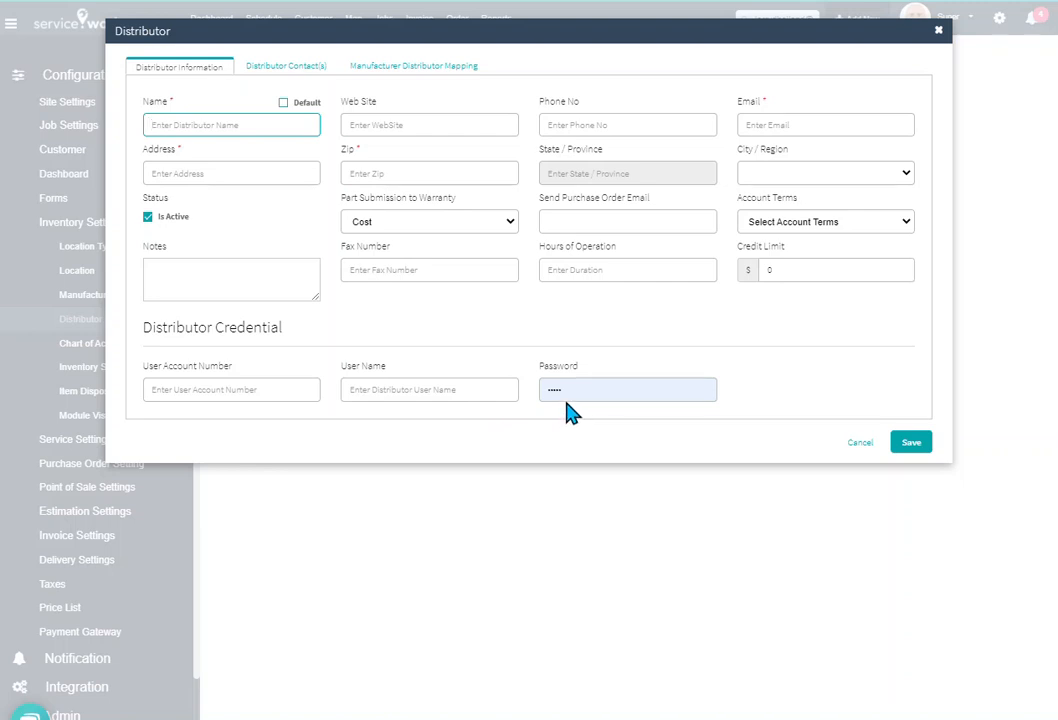
mouse_move(878, 452)
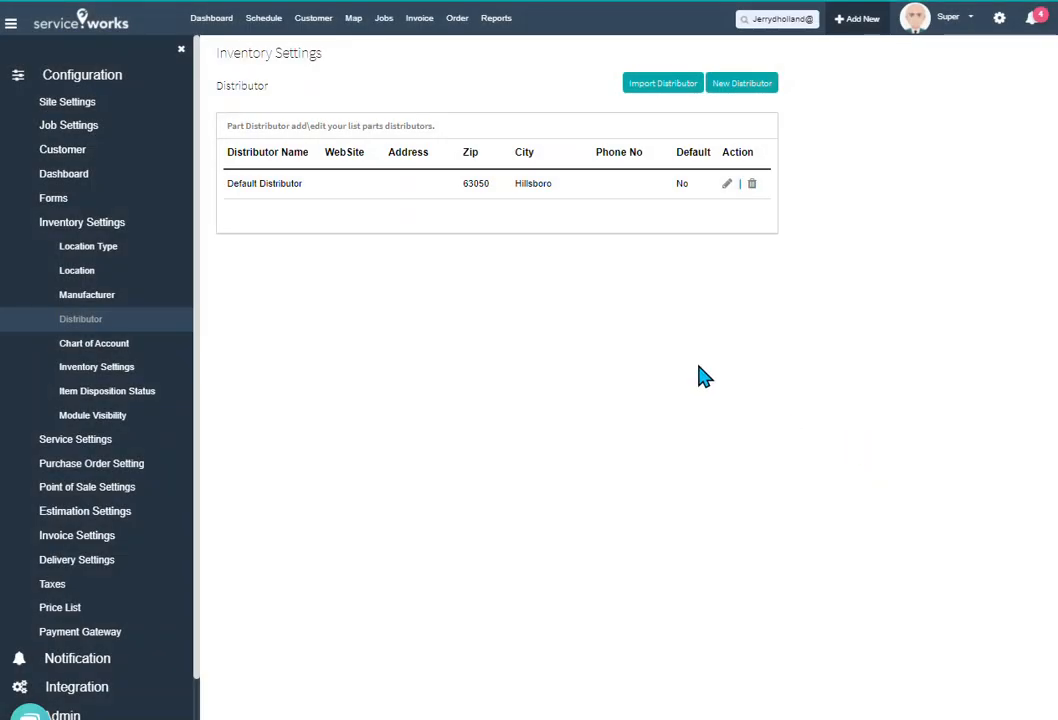
mouse_move(168, 380)
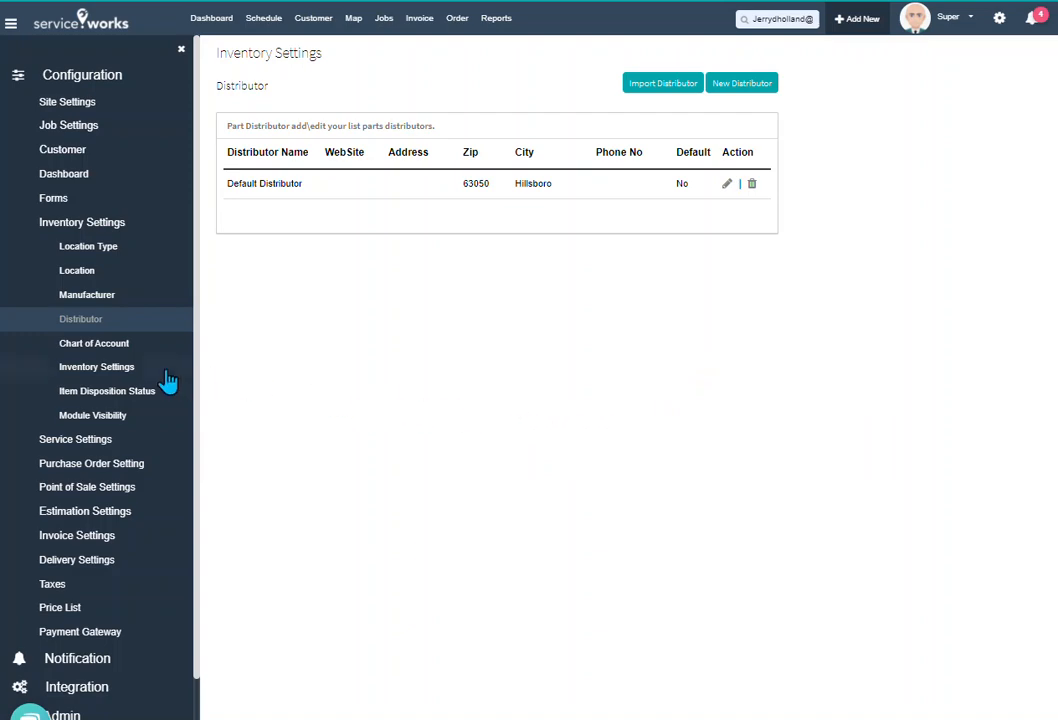
click(96, 366)
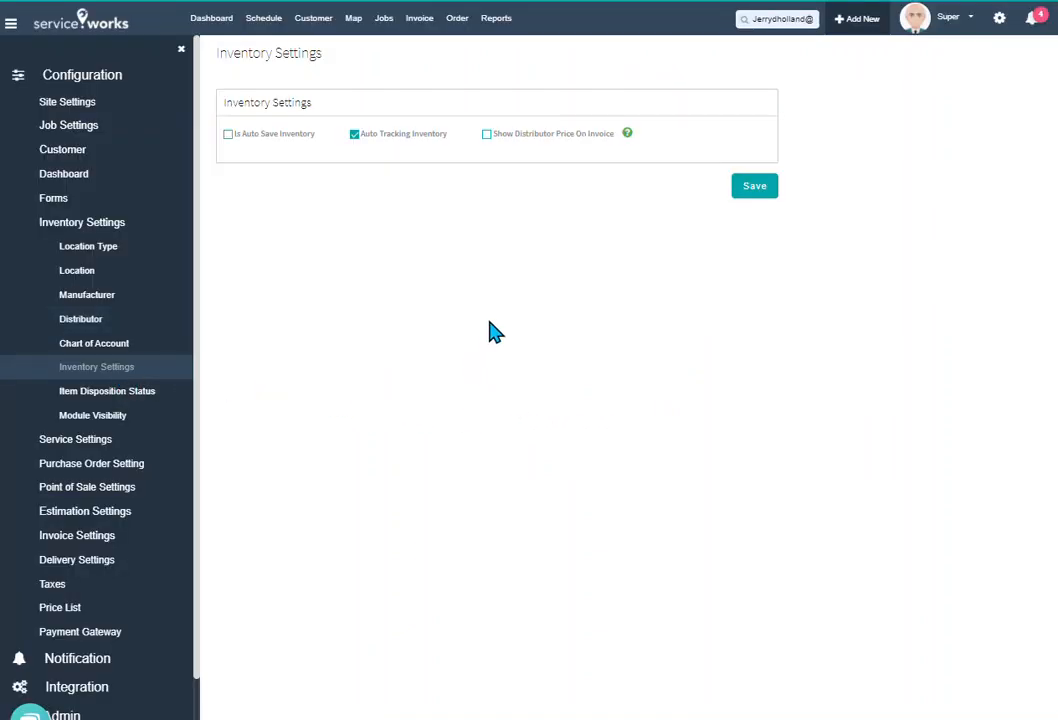